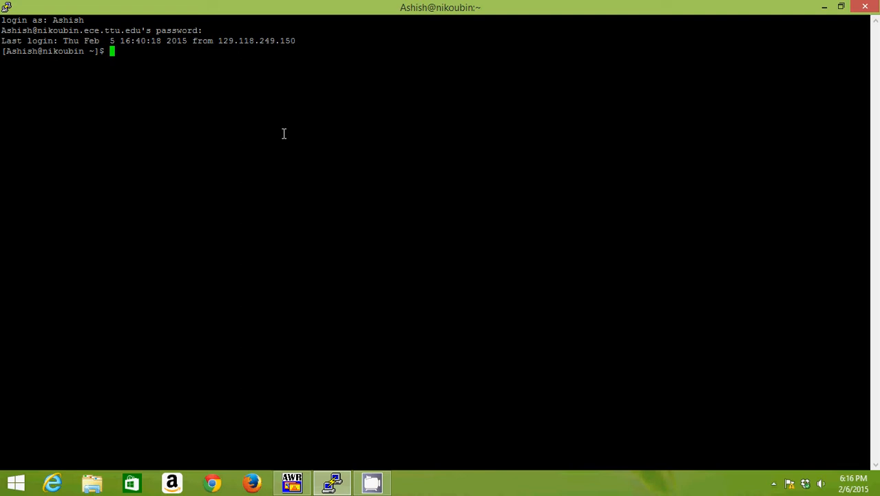
Step: List the home folder, enter source/, and open mux2_1.v in vi
text(ls)
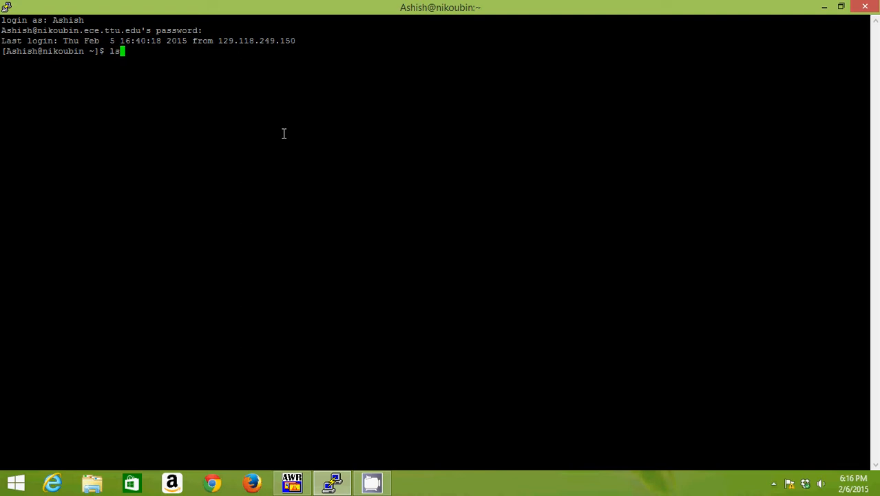
key(Return)
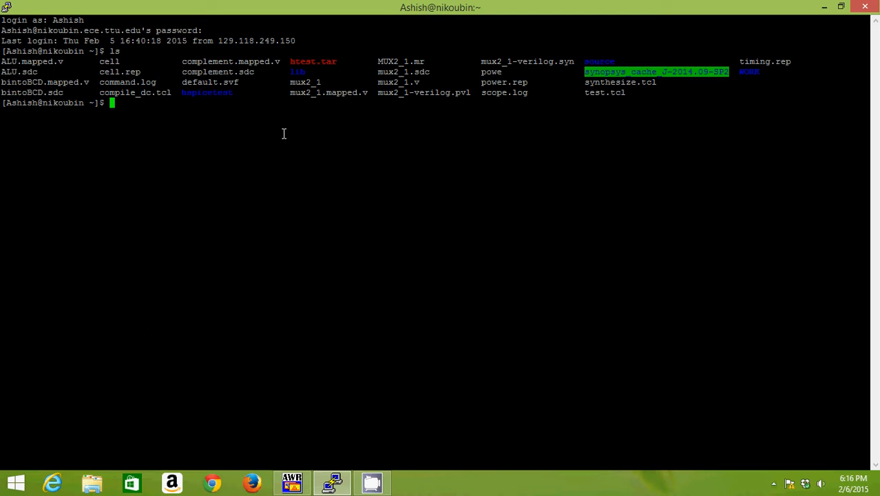
text(cd so)
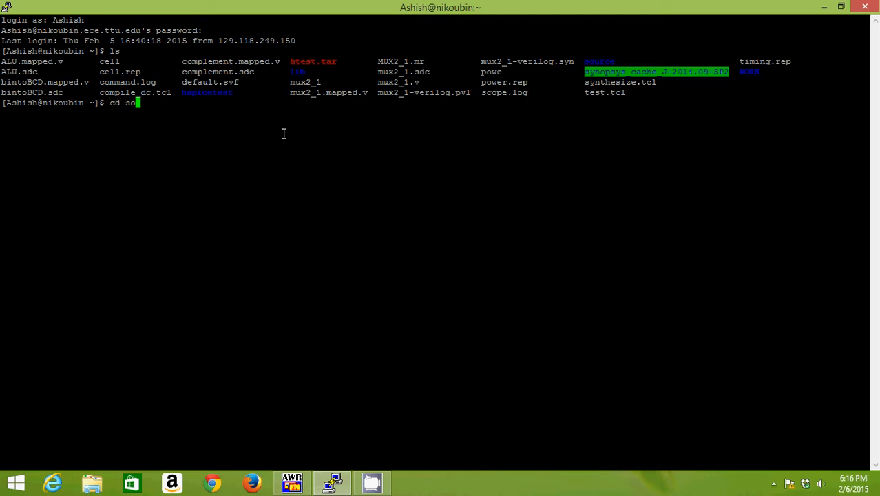
key(Return)
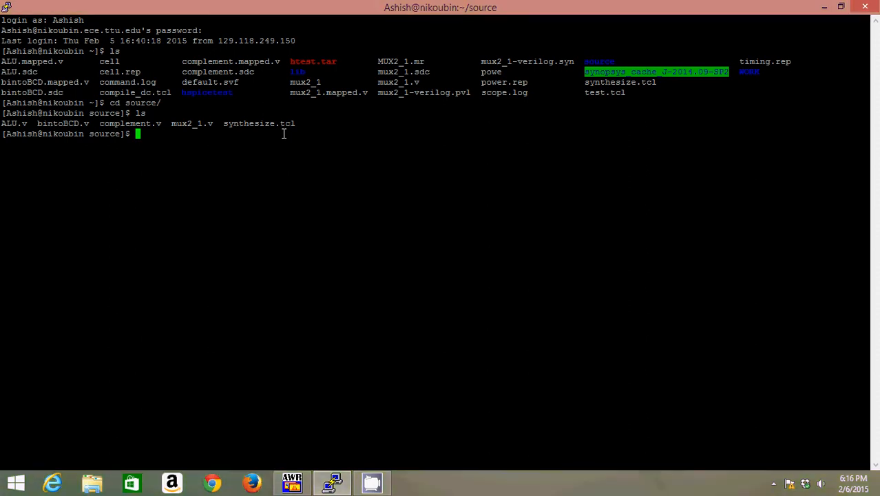
text(vi)
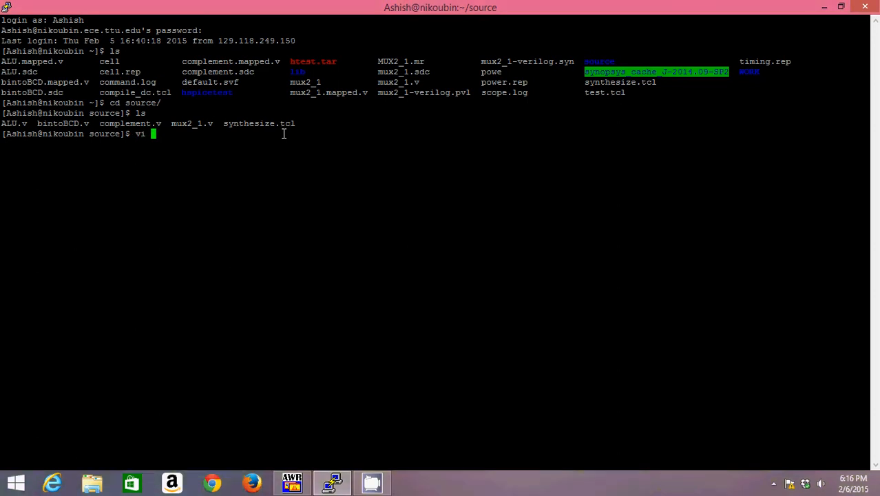
text(mux2_)
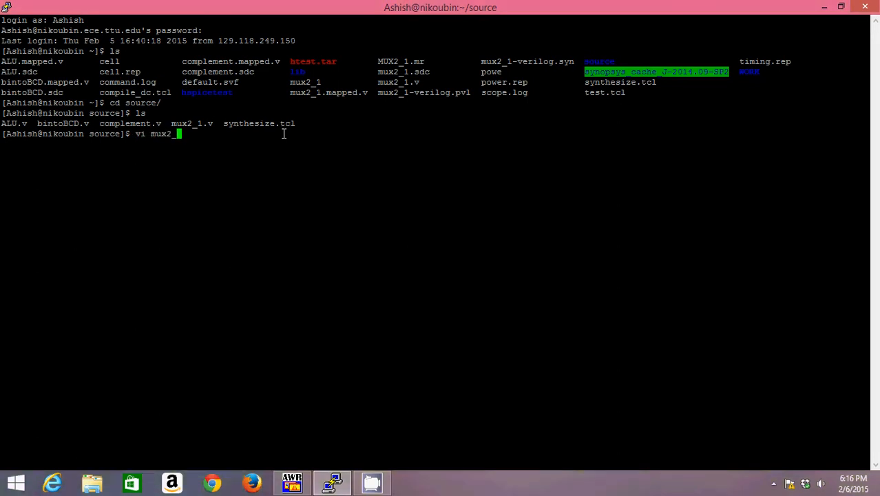
key(Return)
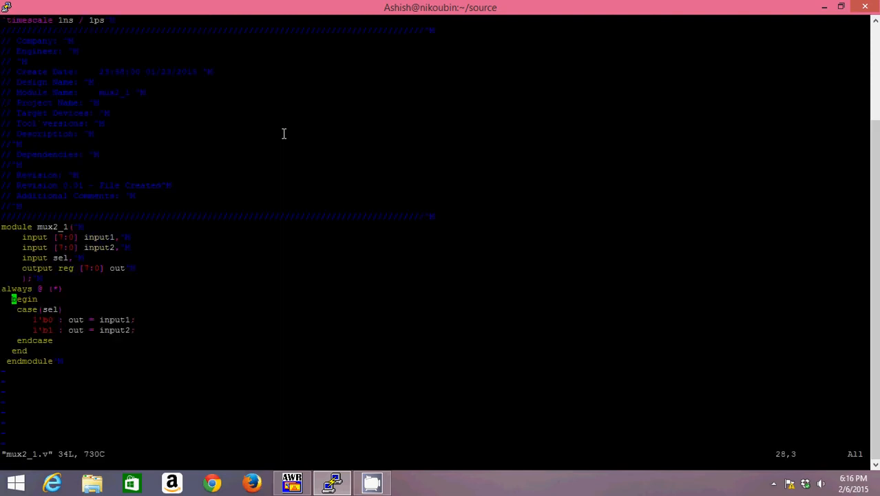
mouse_move(876, 203)
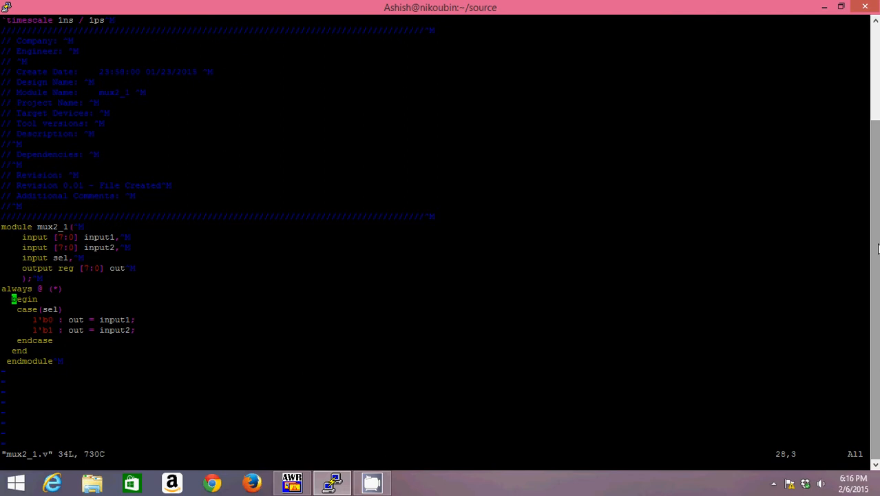
Step: Write and quit mux2_1.v with :wq
text(:wq)
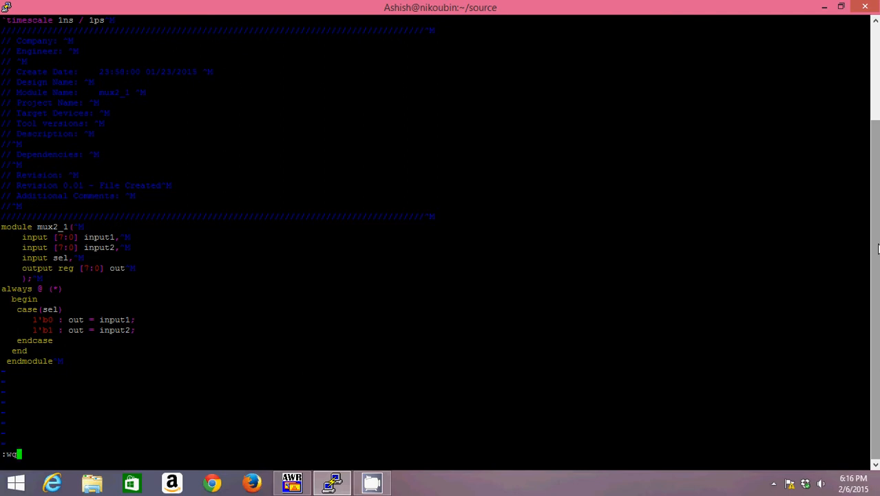
key(Return)
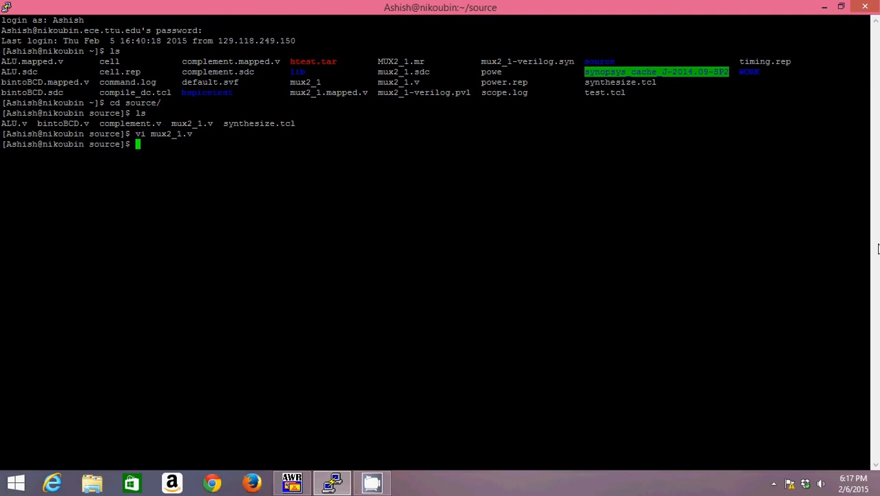
Step: Return to the home folder with cd .. and open synthesize.tcl in vi
text(cd)
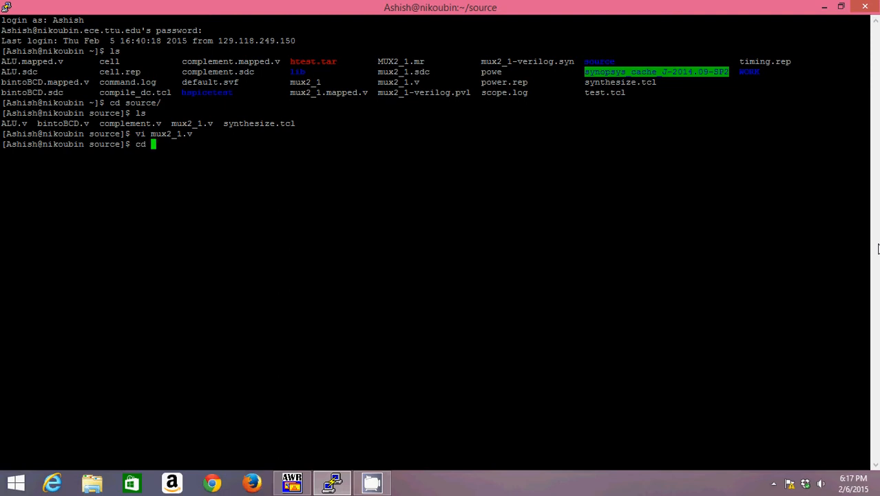
key(Return)
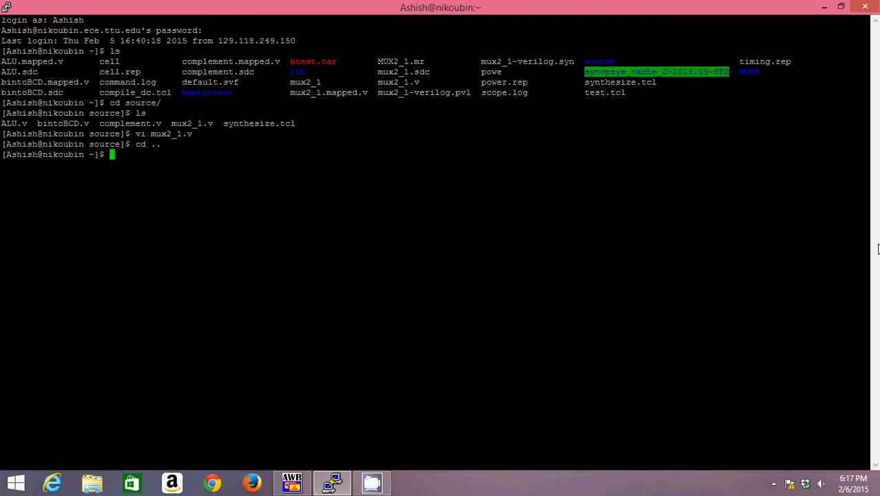
text(vi syn)
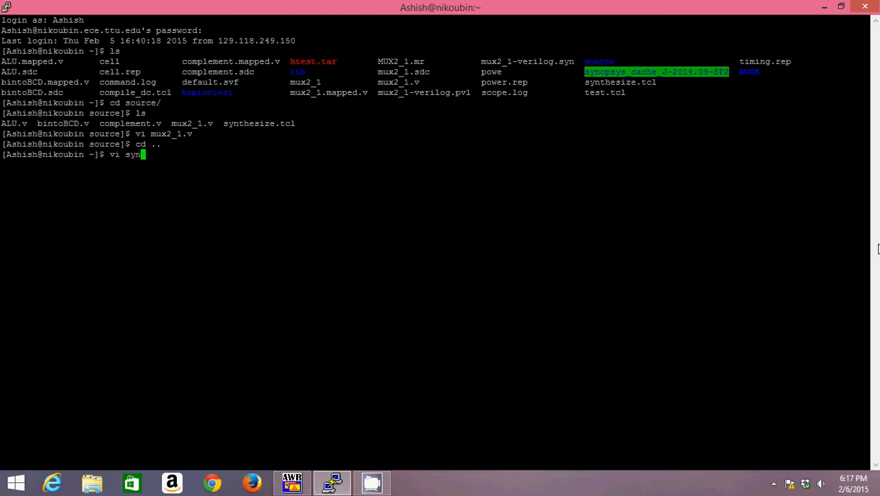
key(Return)
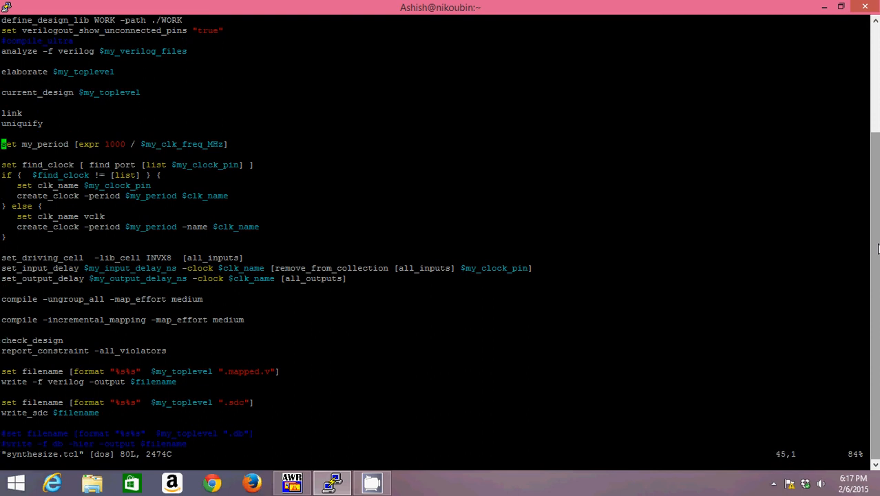
Step: Review the script's settings: Verilog file source/mux2_1.v and top module mux2_1
key(gg)
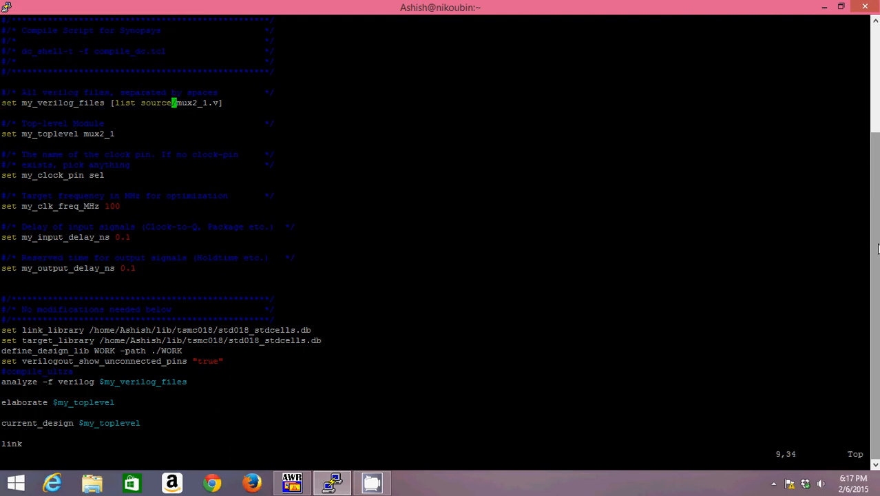
key(Left)
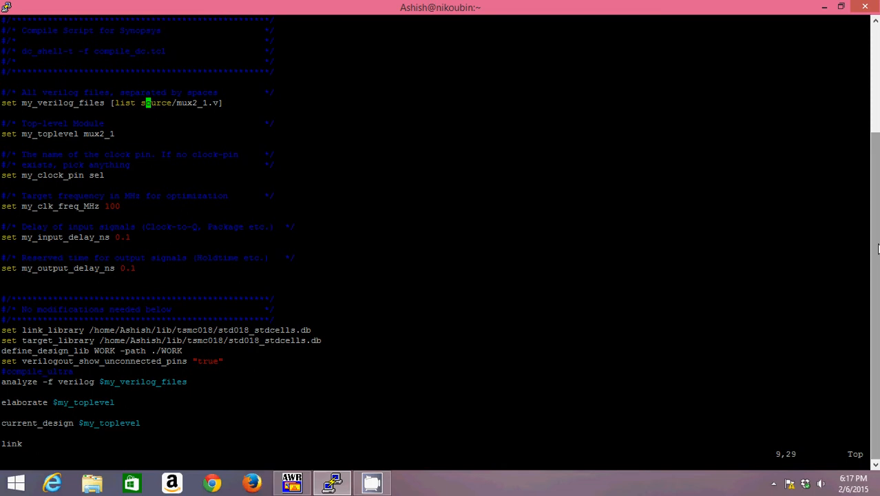
key(Left)
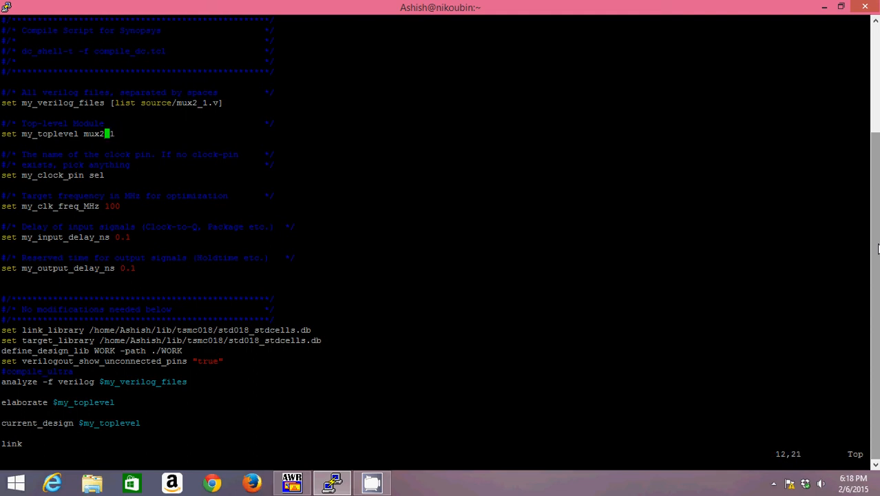
key(Left)
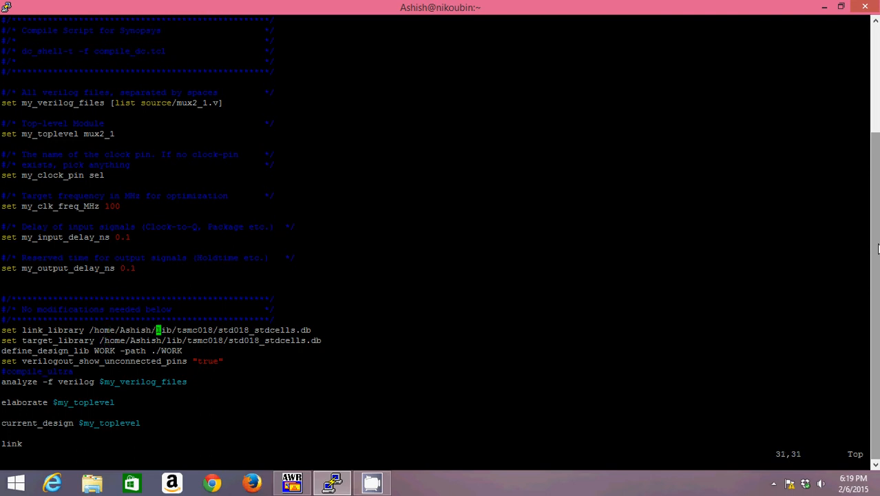
Step: Scroll through the script's timing, cell and power report lines
key(Down)
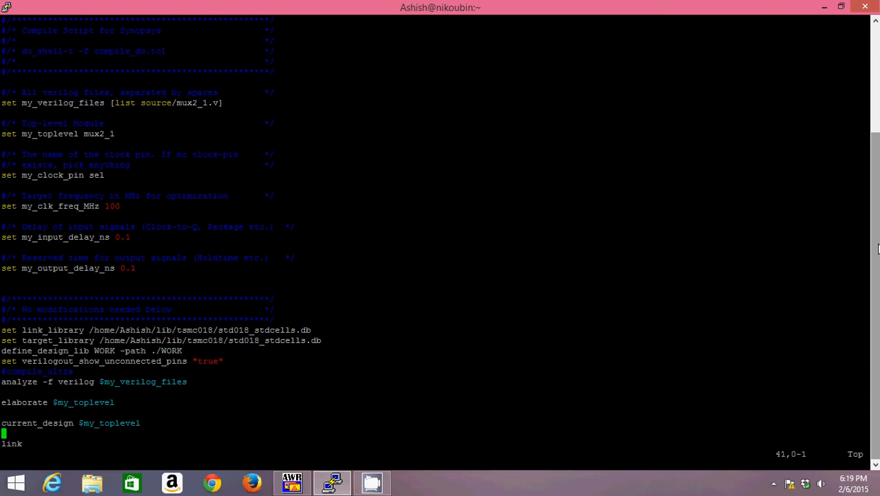
scroll(down, 3)
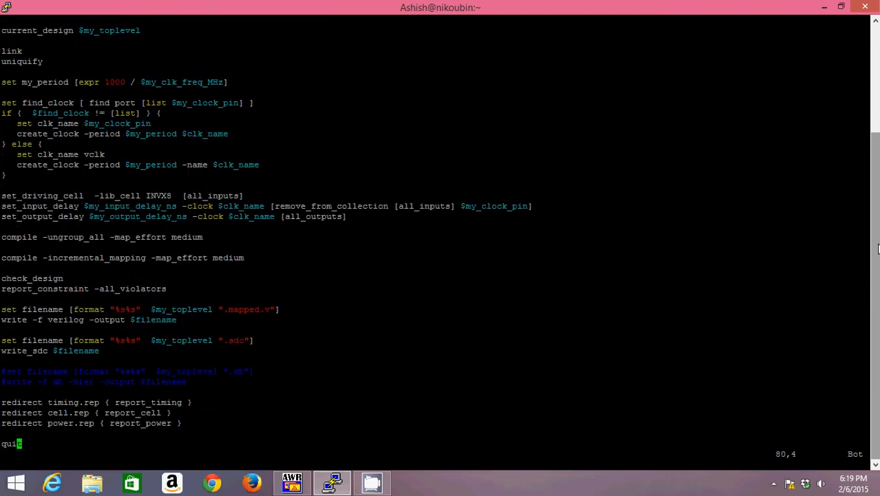
scroll(up, 3)
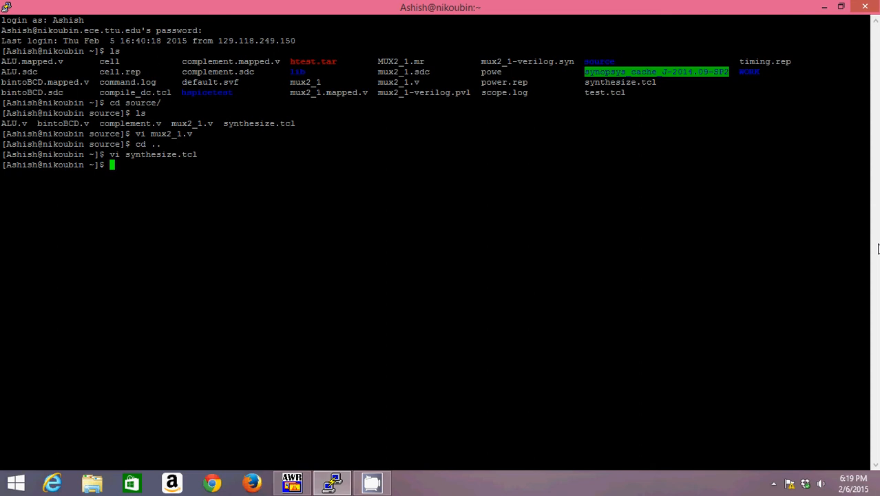
Step: Run dc_shell-t -f synthesize.tcl to launch synthesis
text(dc_)
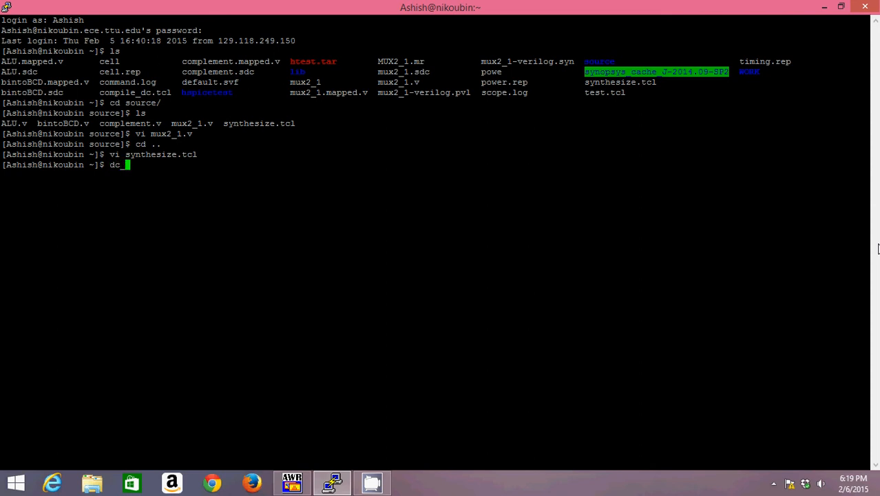
text(shell-t -)
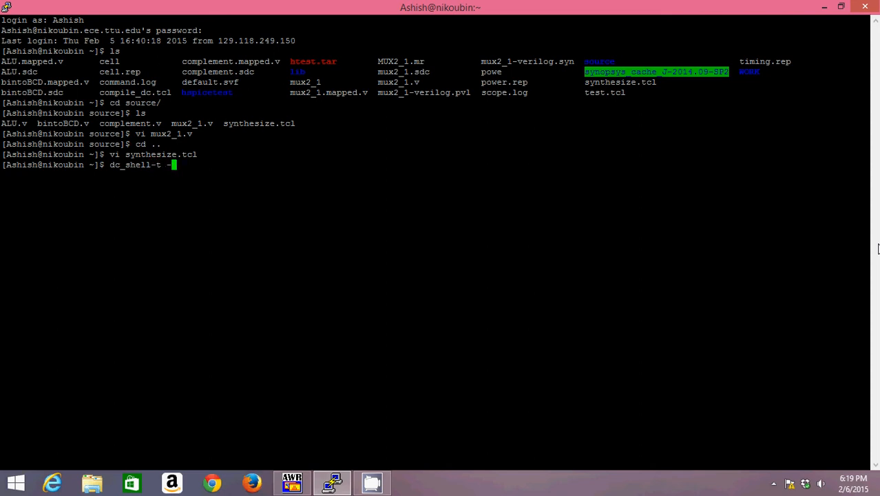
text(f)
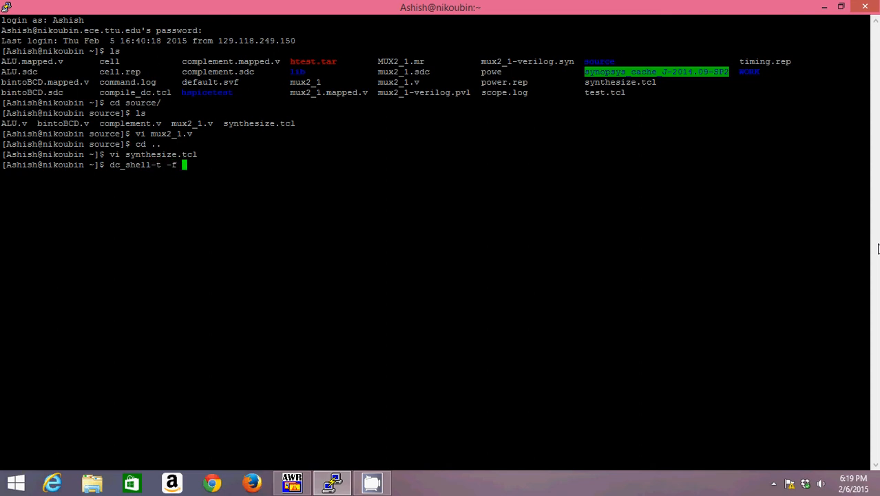
text(synthesize.tcl)
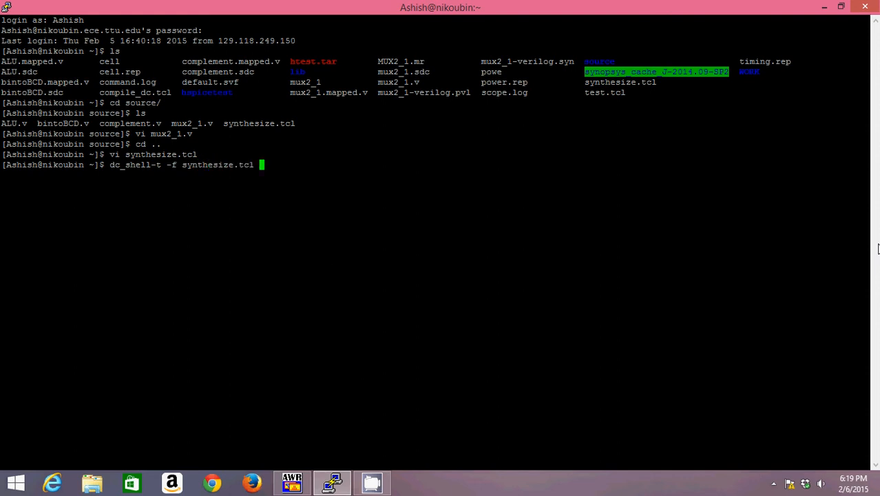
key(Return)
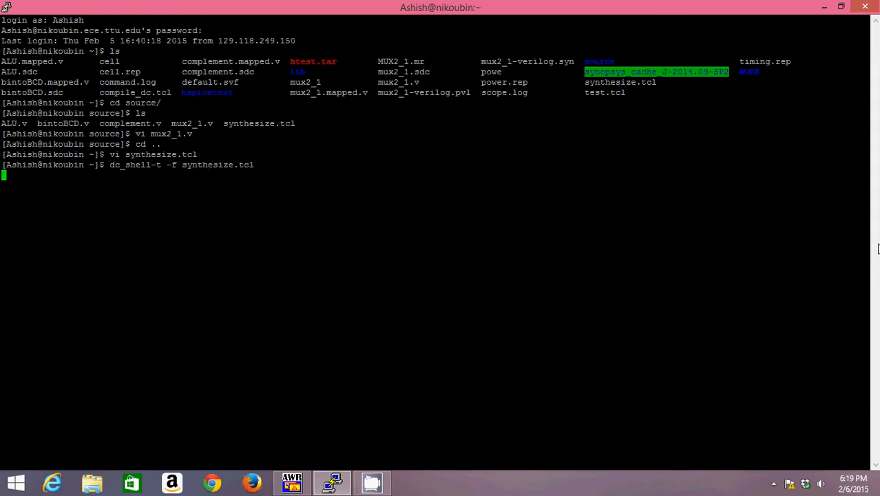
key(Return)
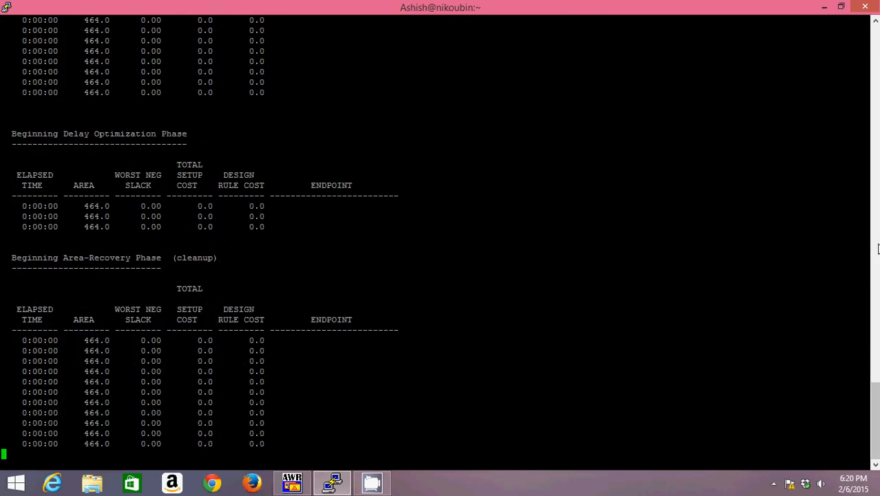
Step: Scroll the dc_shell output to confirm no violated constraints
scroll(down, 3)
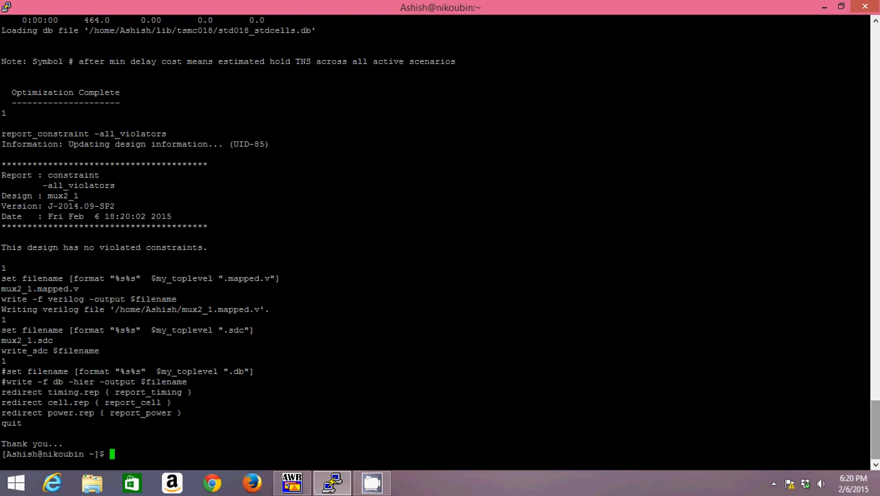
scroll(up, 3)
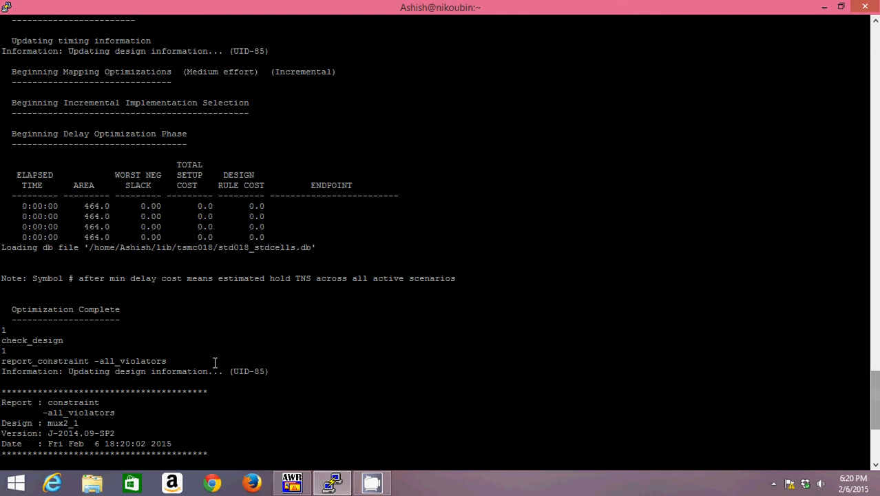
mouse_move(88, 206)
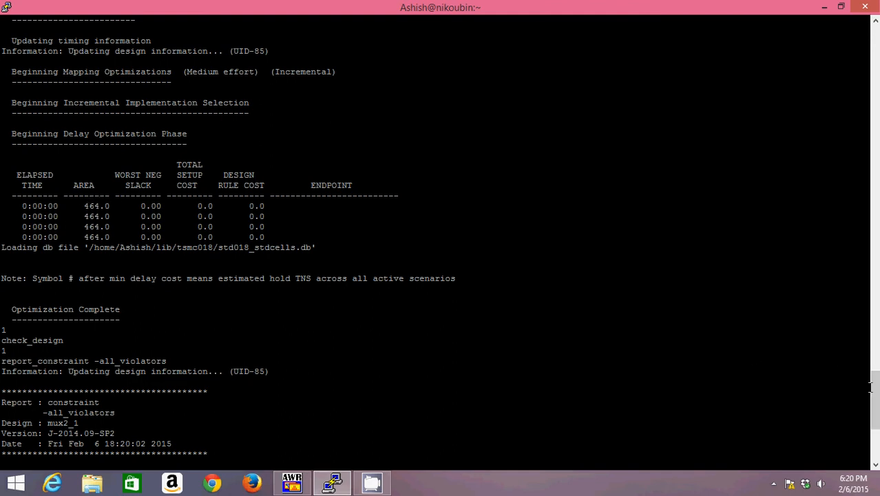
scroll(down, 3)
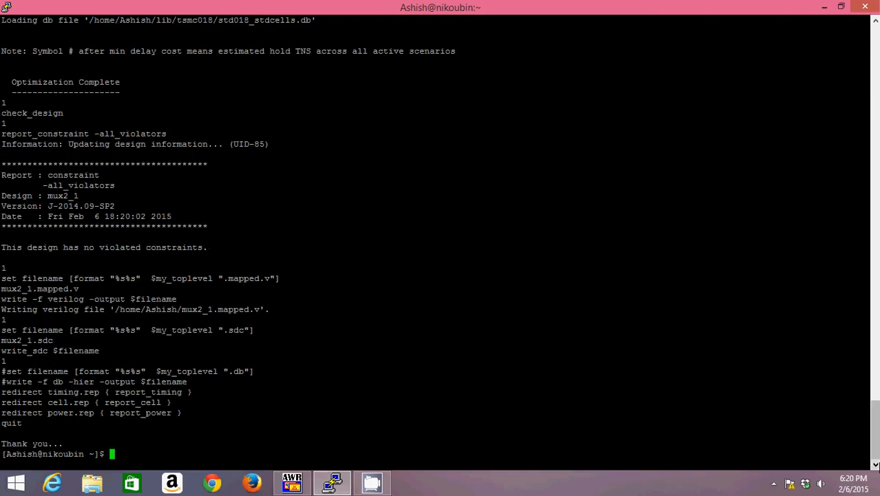
Step: List the home directory to show mux2_1.mapped.v, mux2_1.sdc and the .rep files
text(ls)
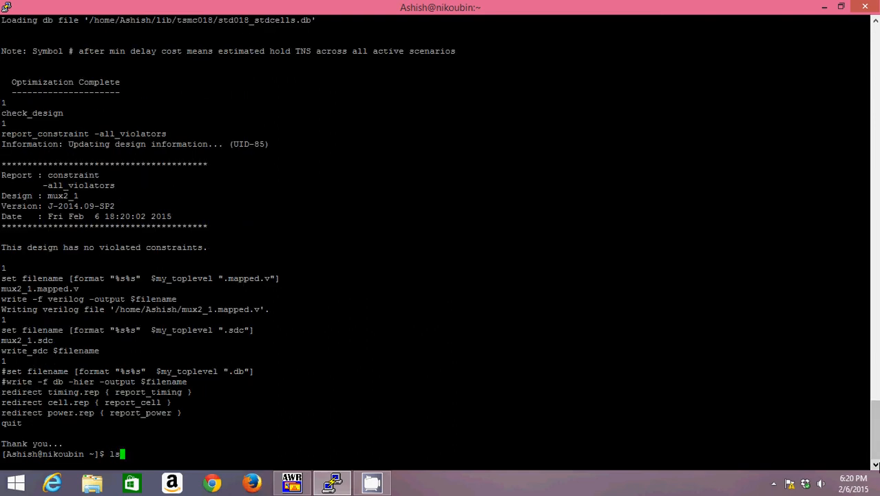
key(Return)
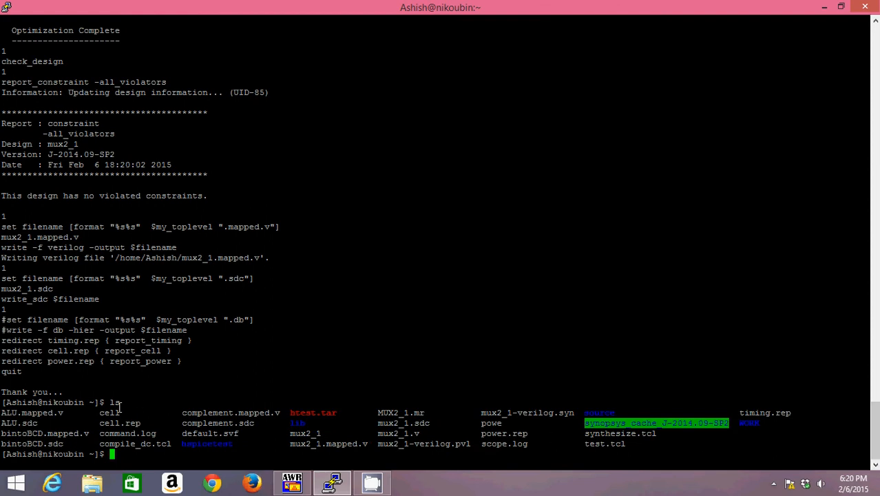
mouse_move(101, 422)
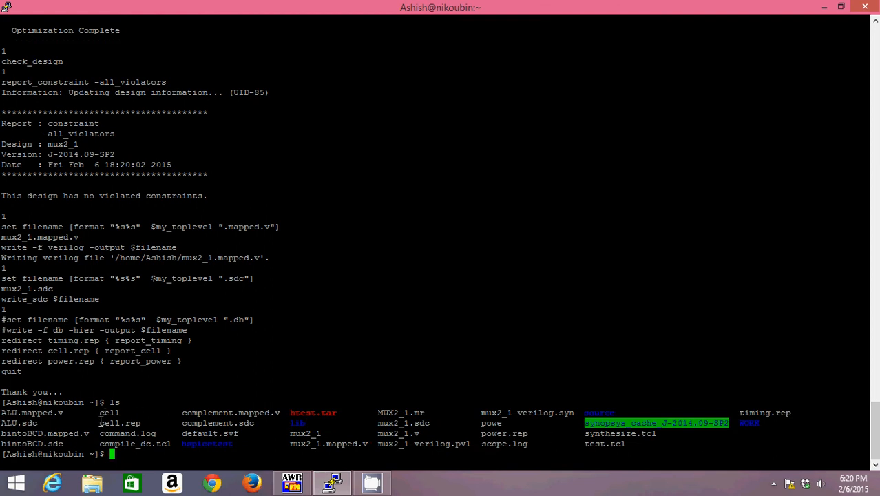
double_click(119, 423)
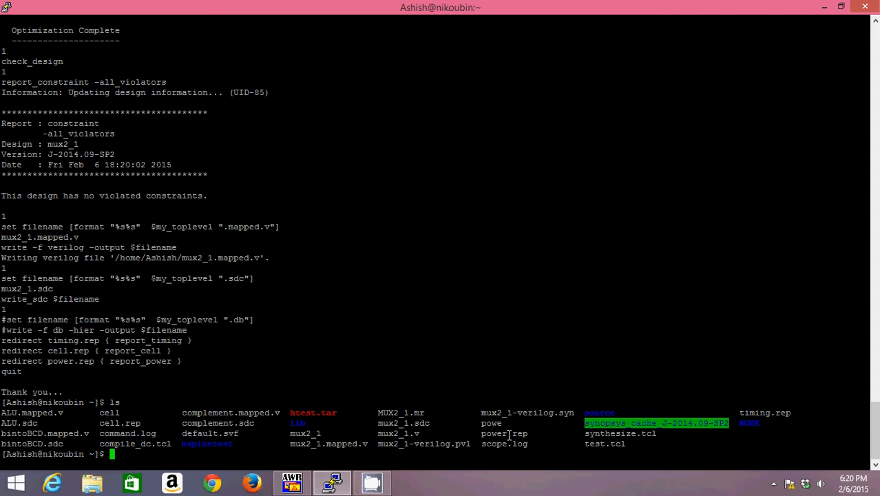
mouse_move(748, 415)
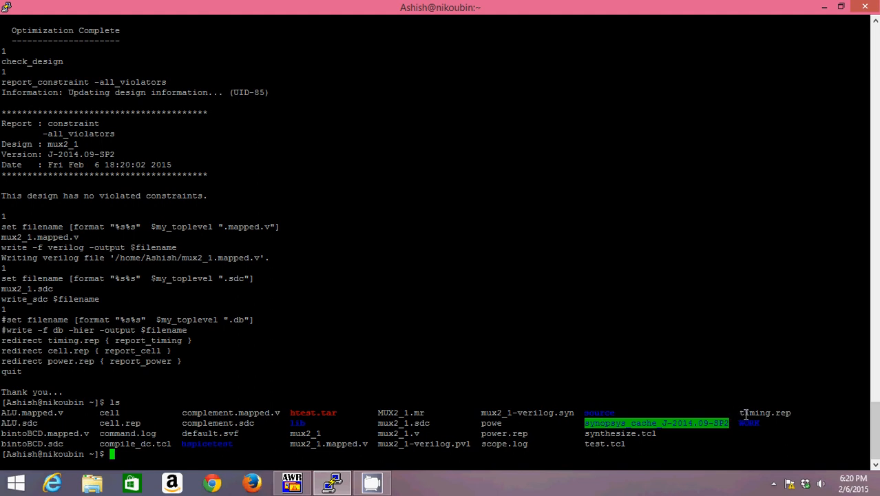
mouse_move(751, 395)
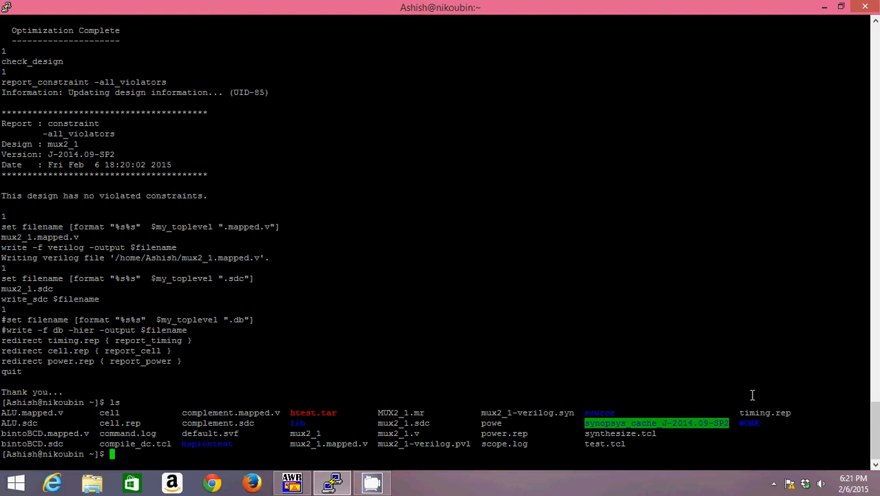
Step: Open power.rep in vi to read the power report
text(vi power)
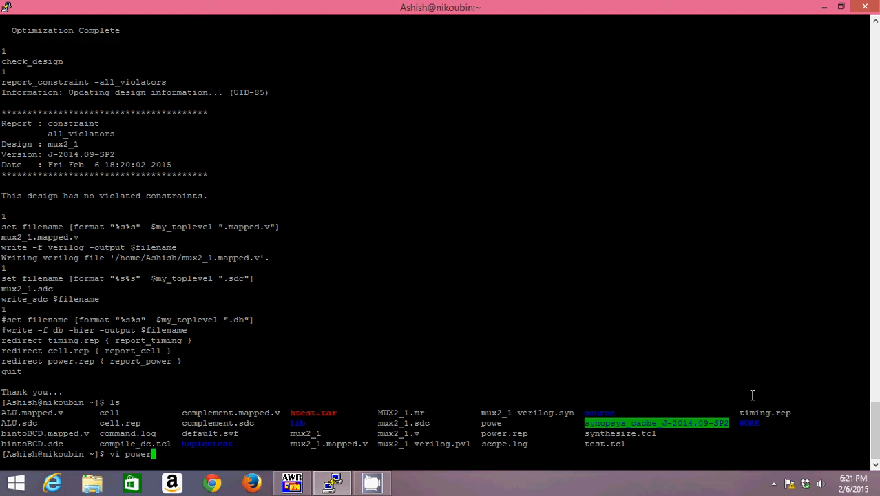
key(Return)
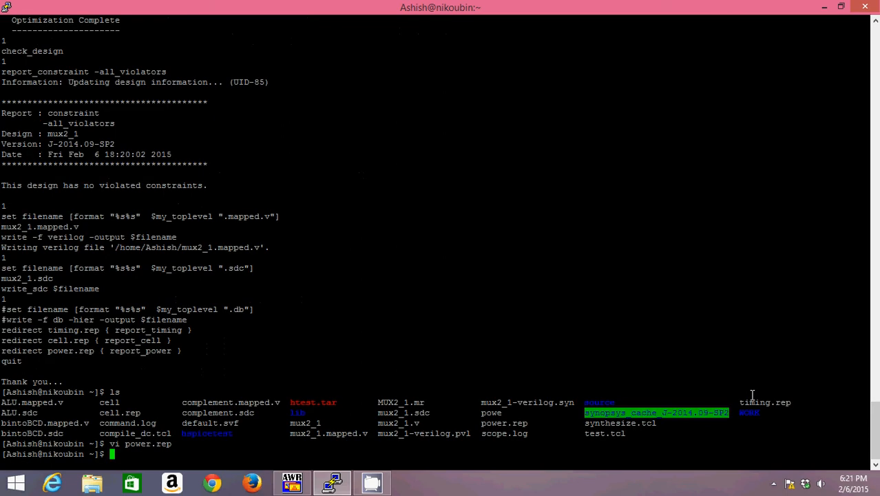
Step: Open cell.rep in vi to read the cell report
text(vi cell.)
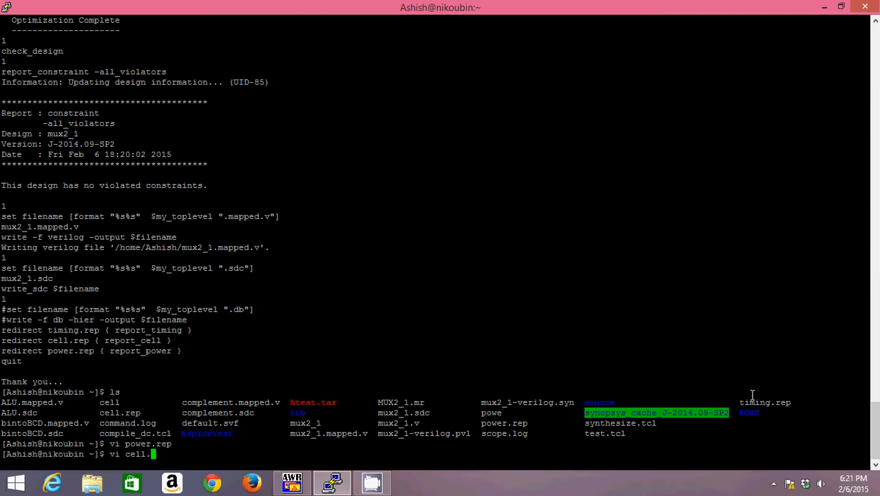
key(Return)
text(vi timi)
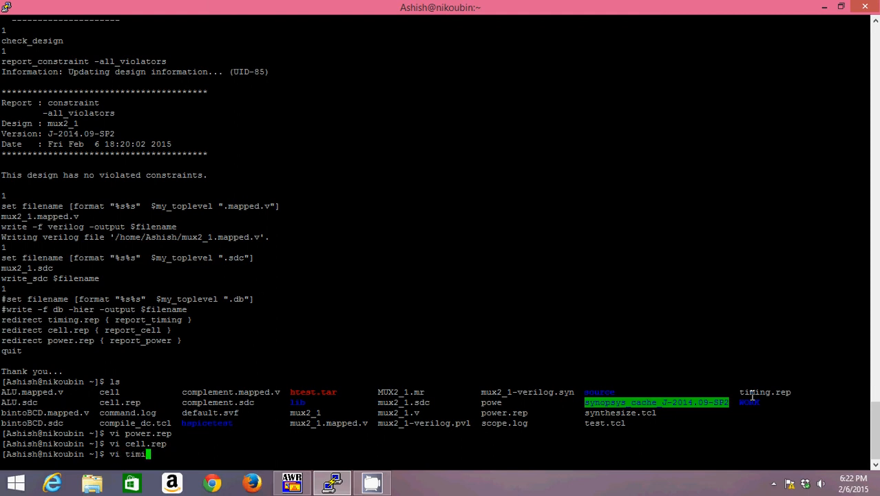
Step: Open timing.rep in vi to review the mux2_1 timing report
key(Return)
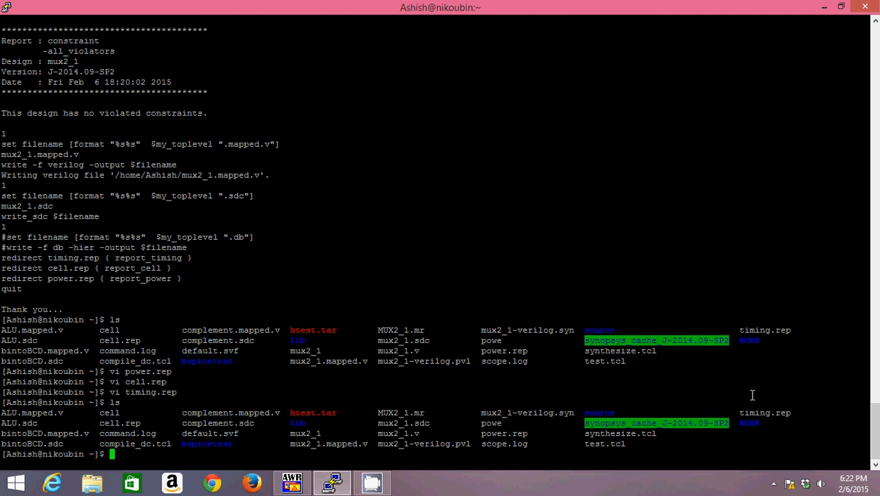
Step: Enter commands to view cell.rep and power.rep, then list the directory
text(vi cell.rep)
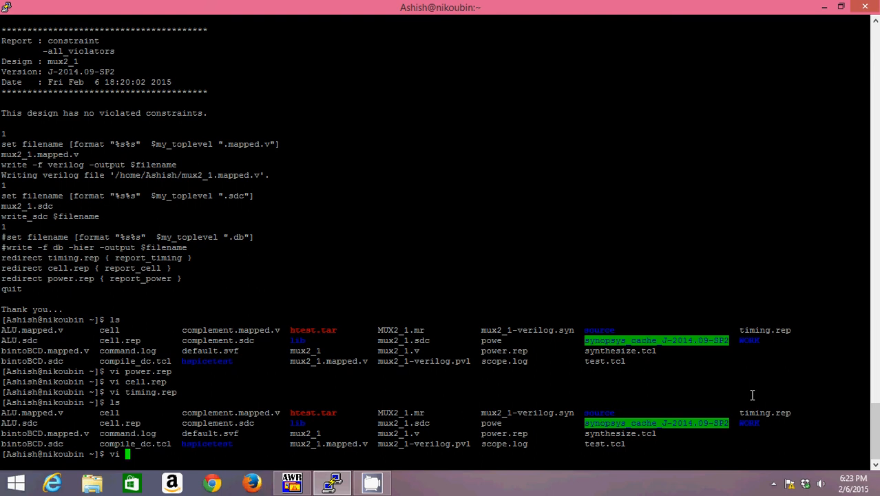
text(power.rep)
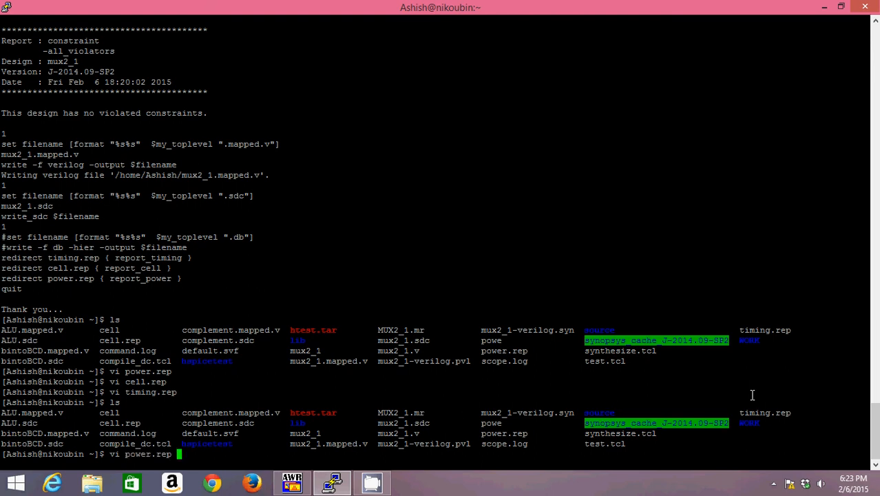
text(ls)
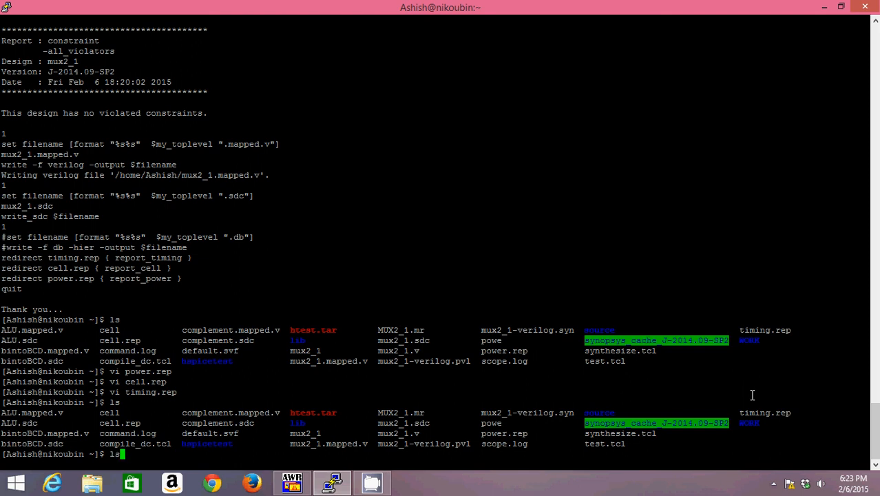
mouse_move(295, 440)
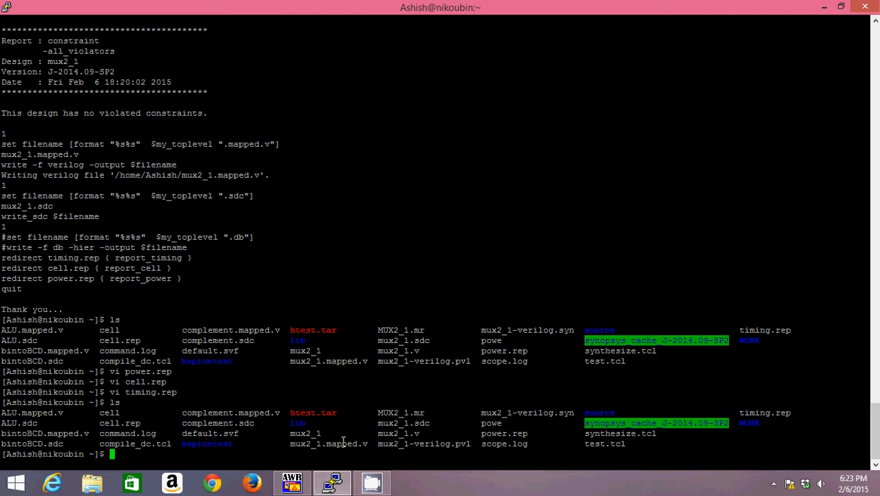
Step: Type the vi command for mux2_1.mapped.v at the prompt without running it
text(vim m)
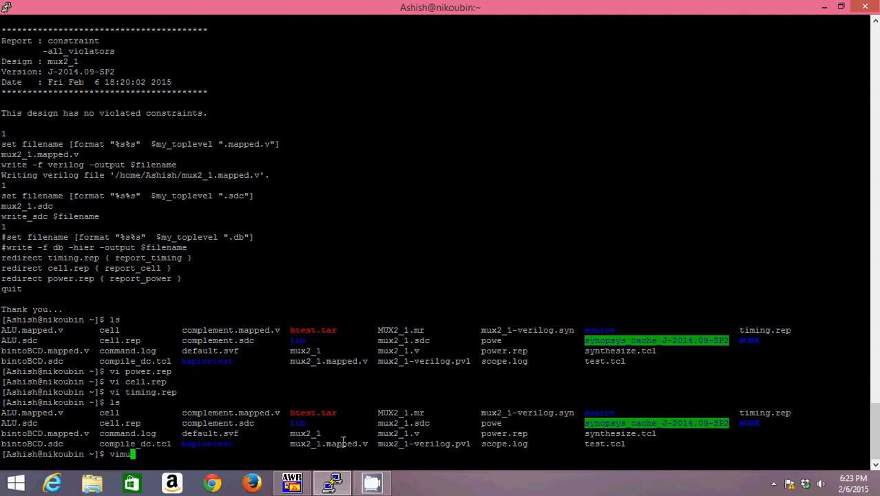
text(ux)
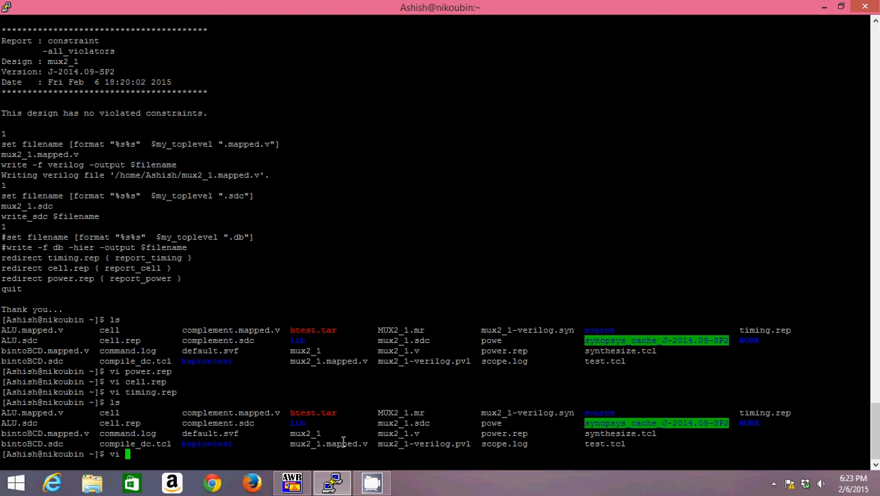
text(mux2)
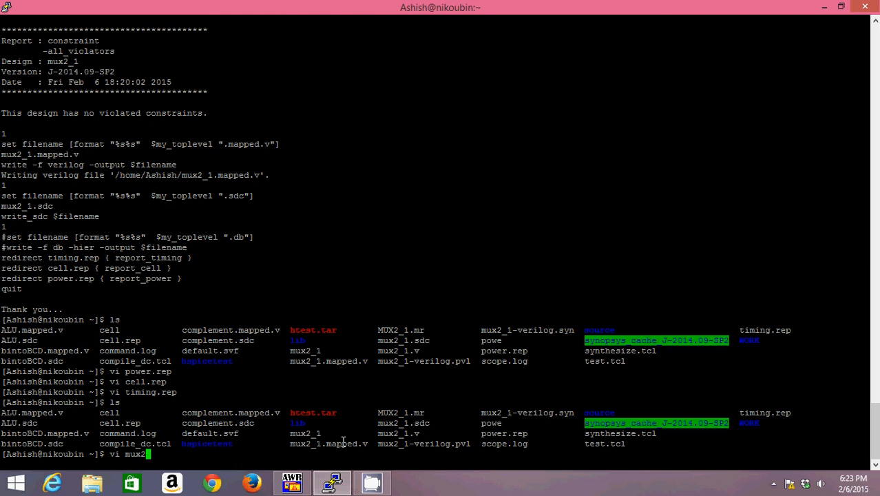
text(_1.mapped.v)
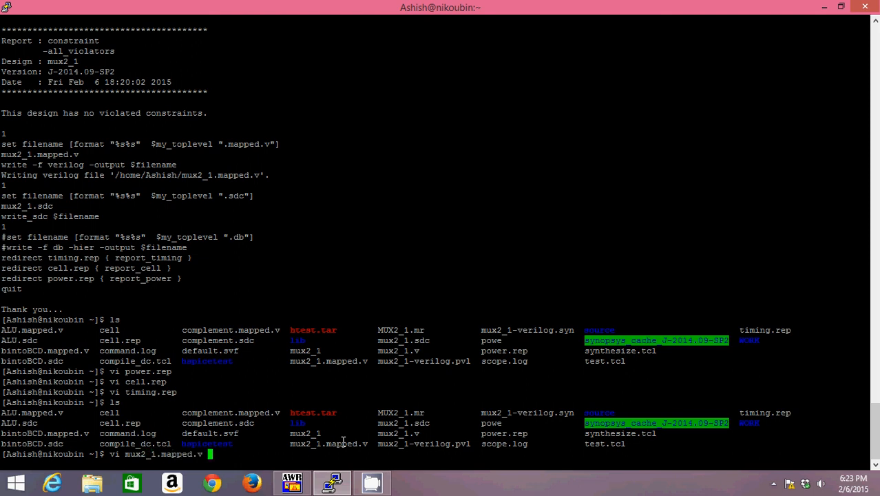
Step: Open the mux2_1.mapped.v gate-level netlist in vi and inspect it
key(Return)
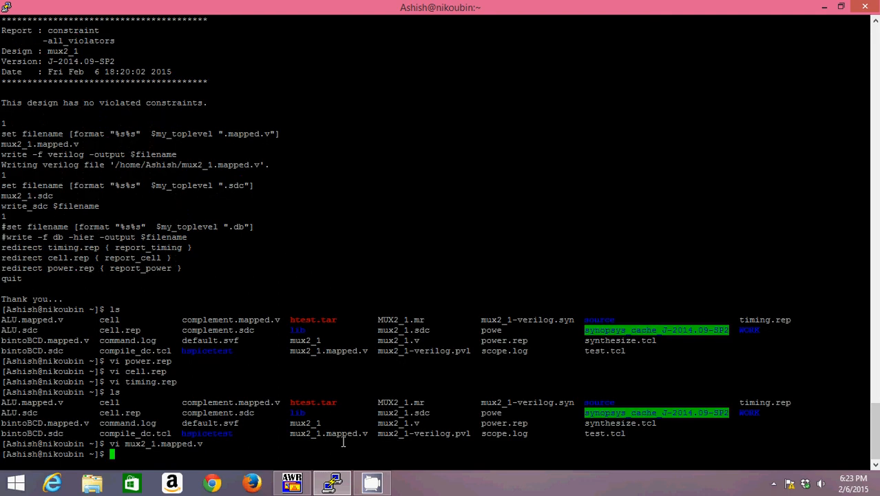
Step: Type 'vi timing.rep' at the shell prompt
text(vi timing.rep)
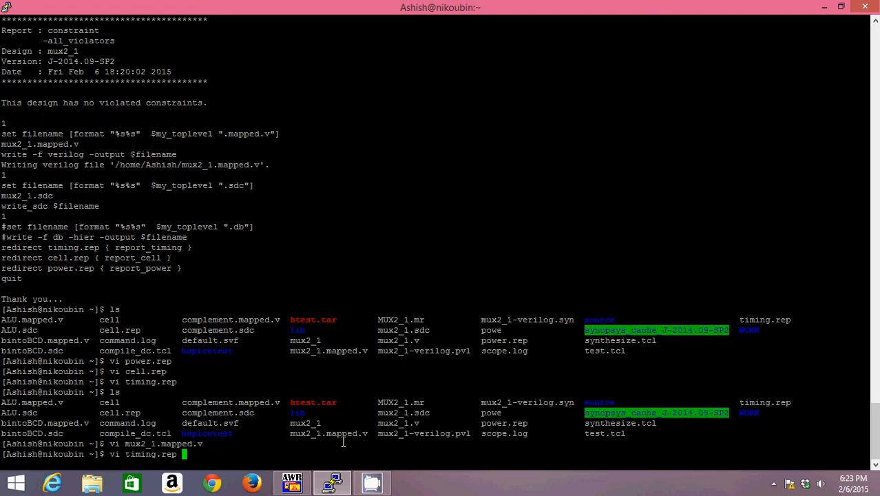